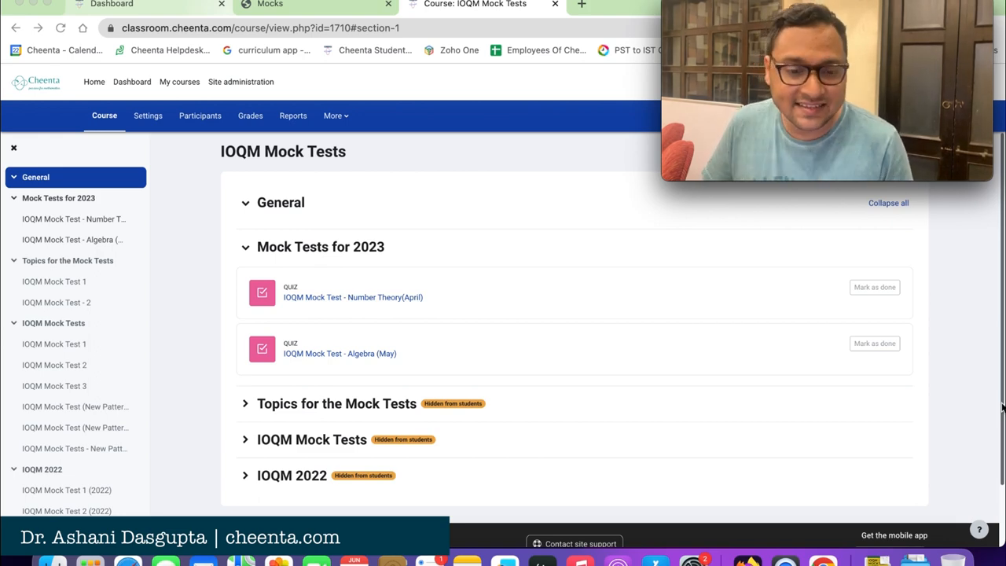
pyautogui.moveTo(355, 56)
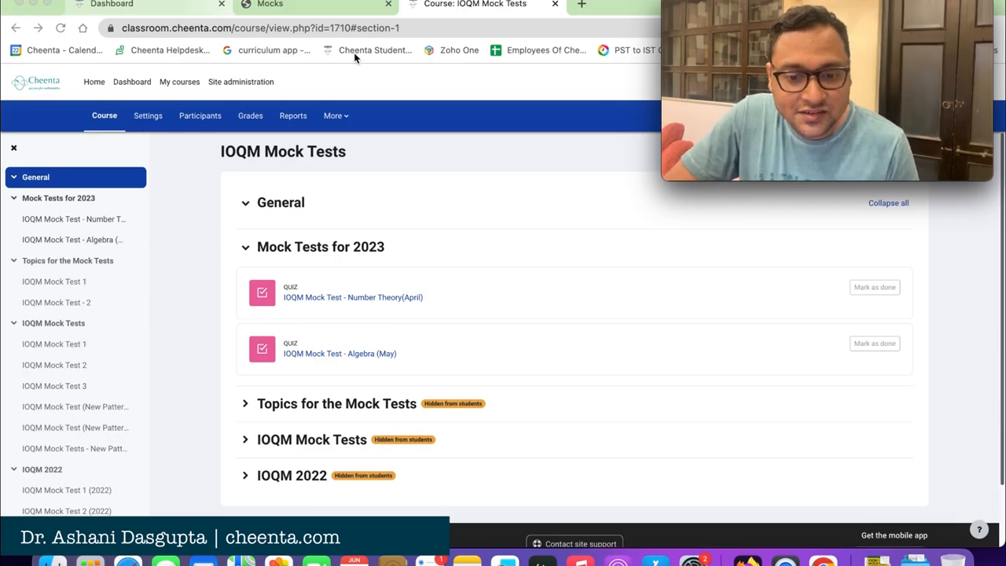
# Go to the Cheenta Classroom Dashboard and highlight the Timeline heading.
pyautogui.click(259, 28)
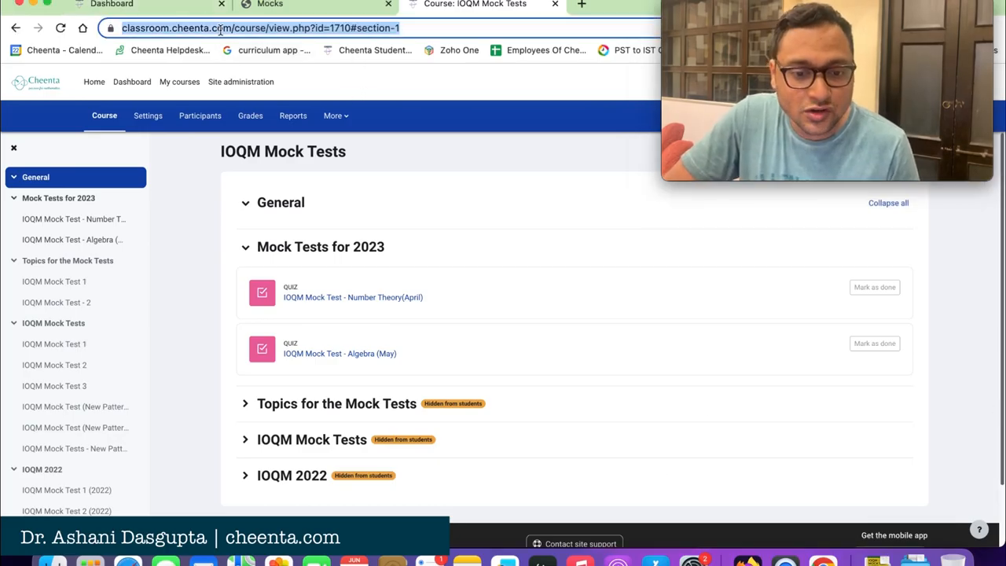
pyautogui.click(260, 29)
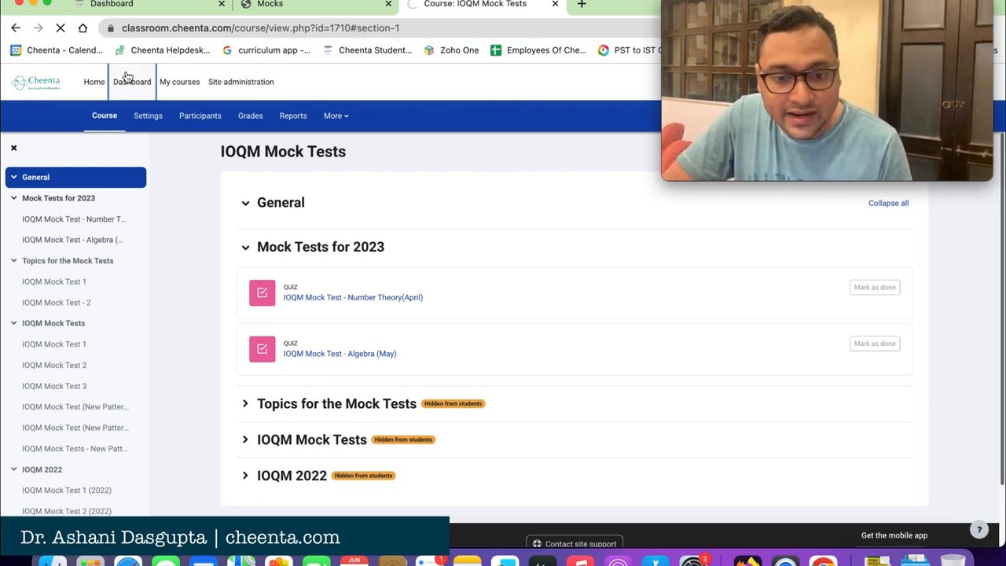
pyautogui.click(132, 82)
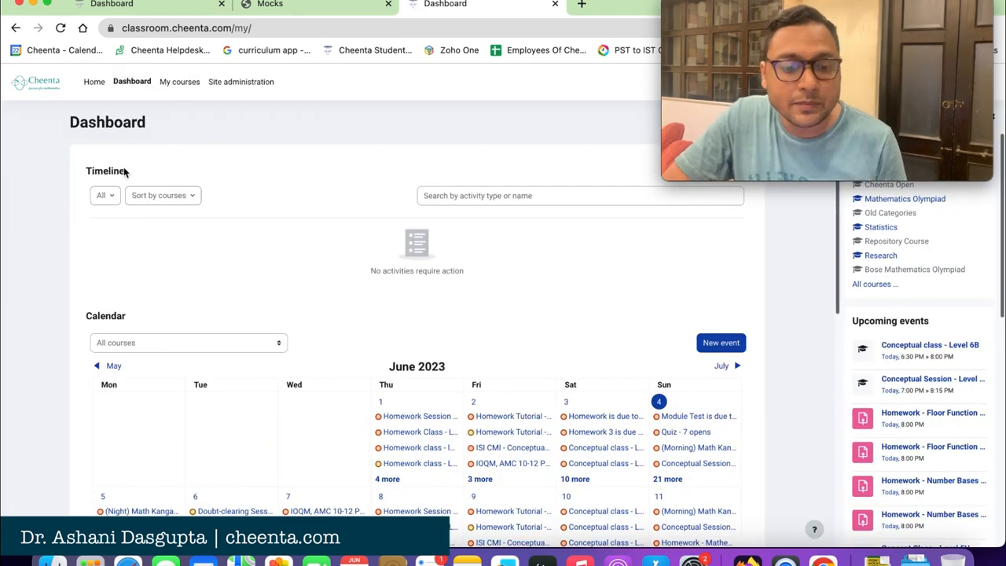
pyautogui.doubleClick(106, 123)
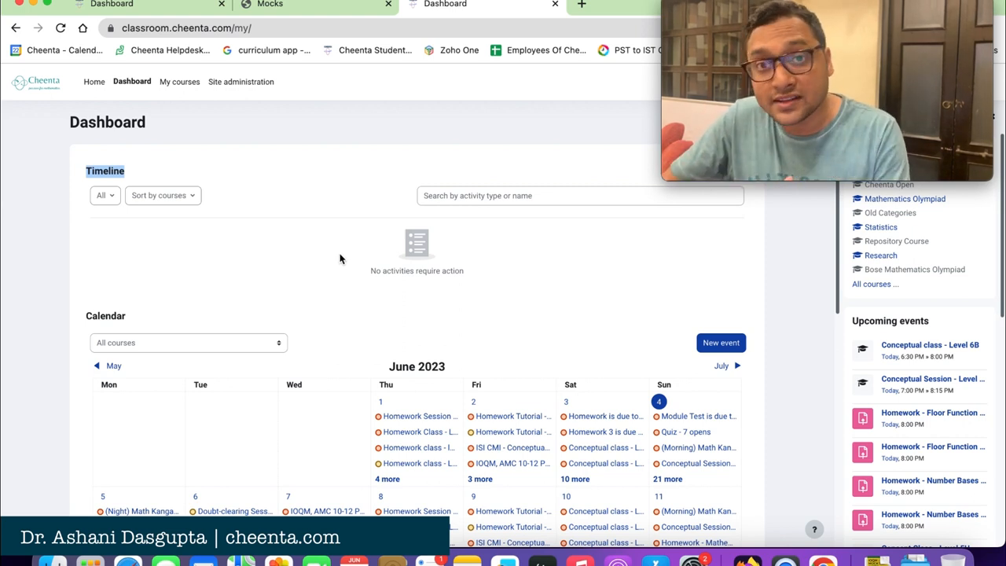
# Scroll down to the June 2023 calendar of classes and homework.
pyautogui.scroll(-3)
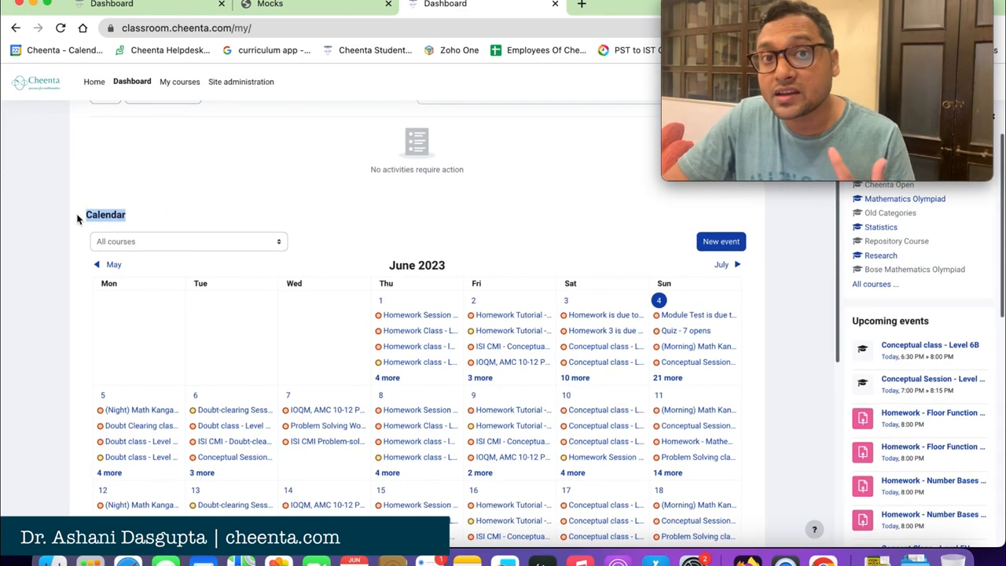
pyautogui.scroll(-3)
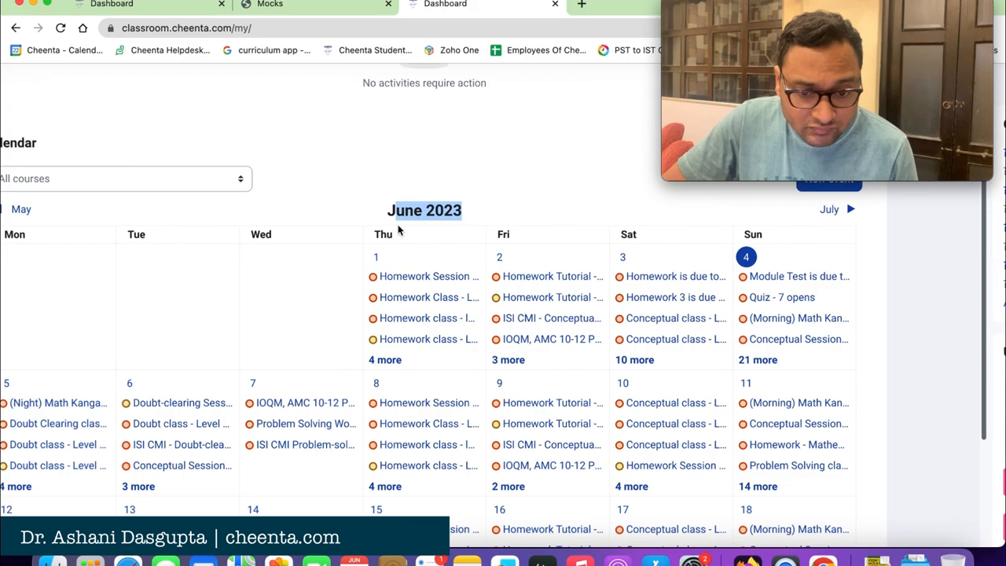
pyautogui.scroll(-3)
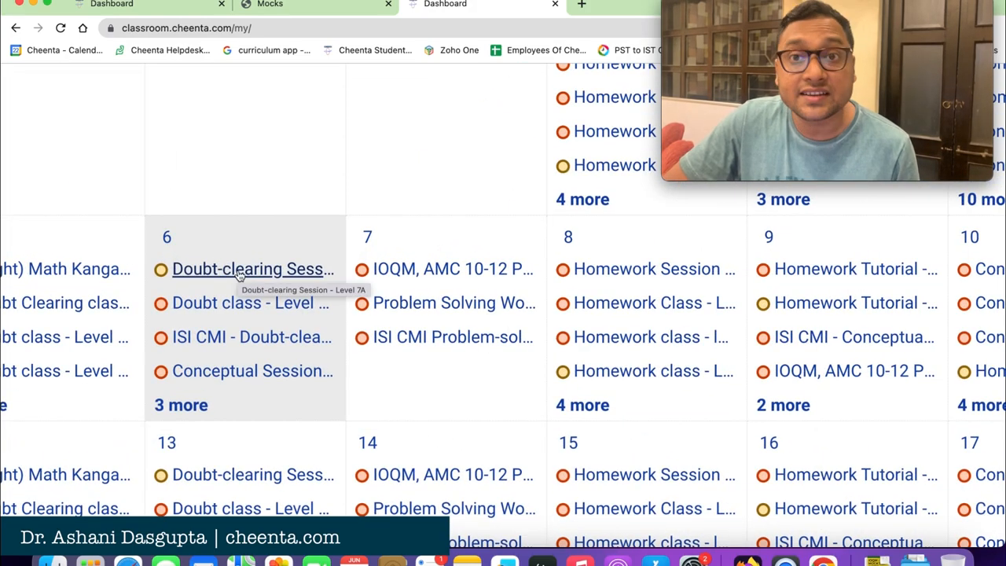
pyautogui.click(251, 269)
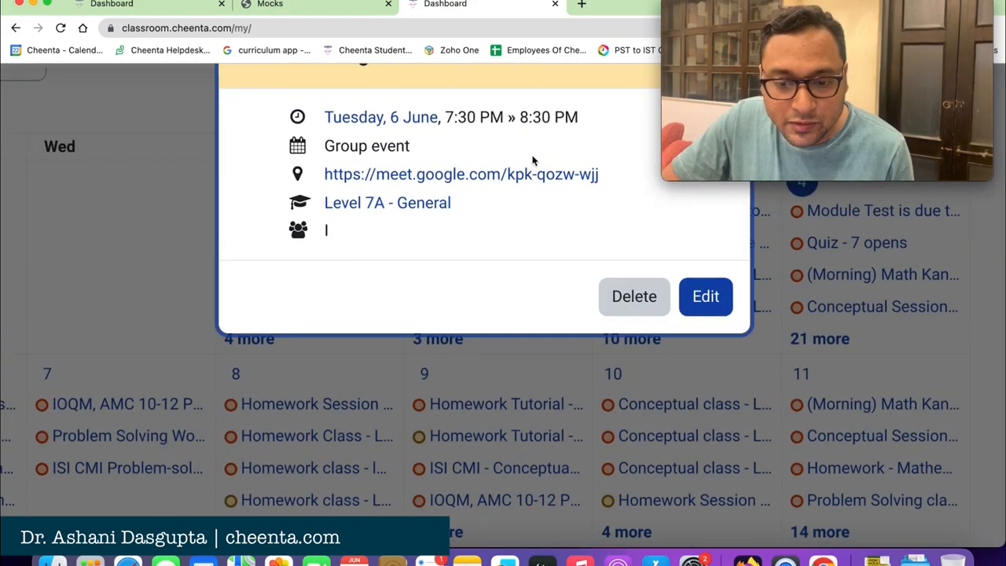
pyautogui.moveTo(461, 173)
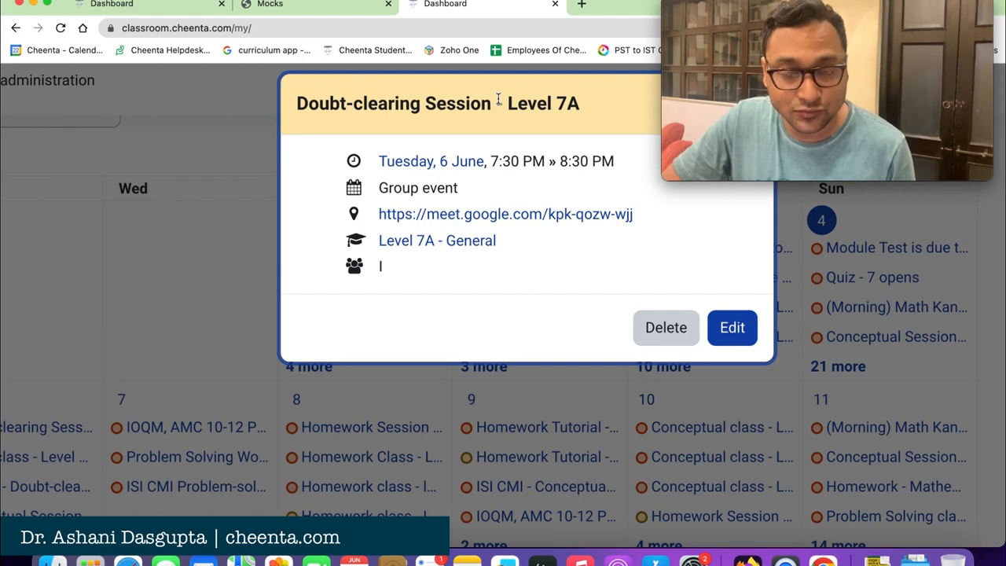
pyautogui.click(217, 197)
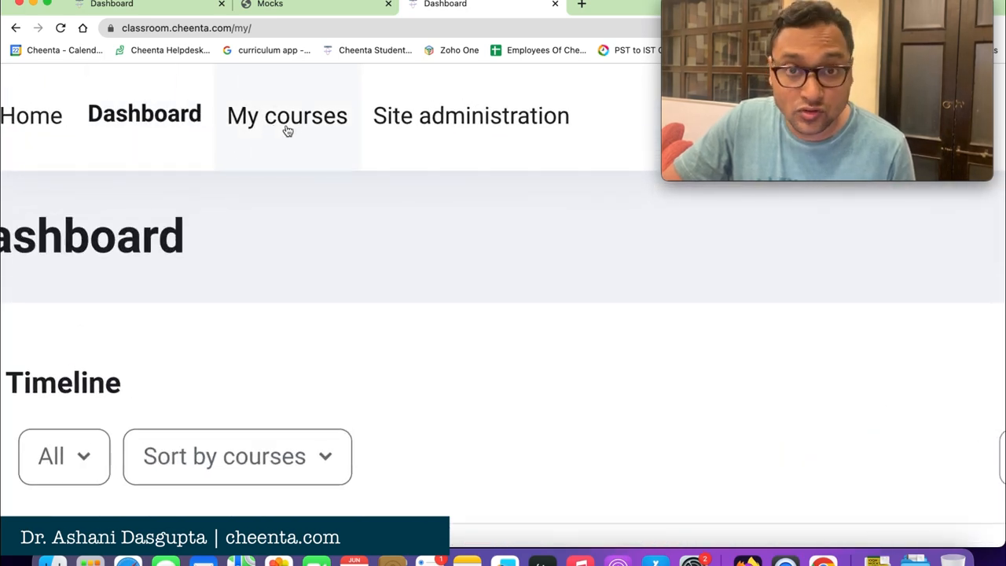
# Open the Level 6 Introduction course from My courses.
pyautogui.click(286, 116)
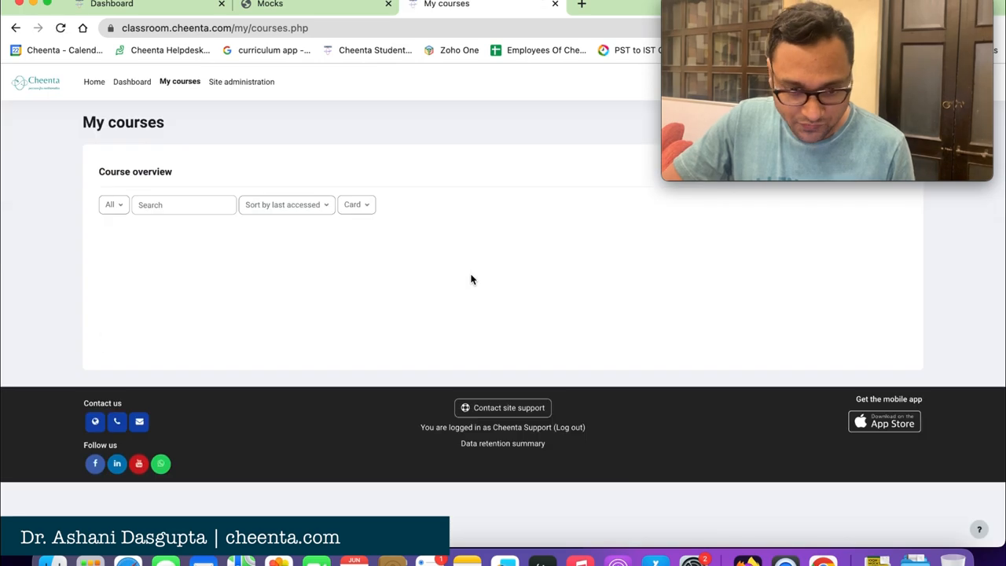
pyautogui.scroll(-3)
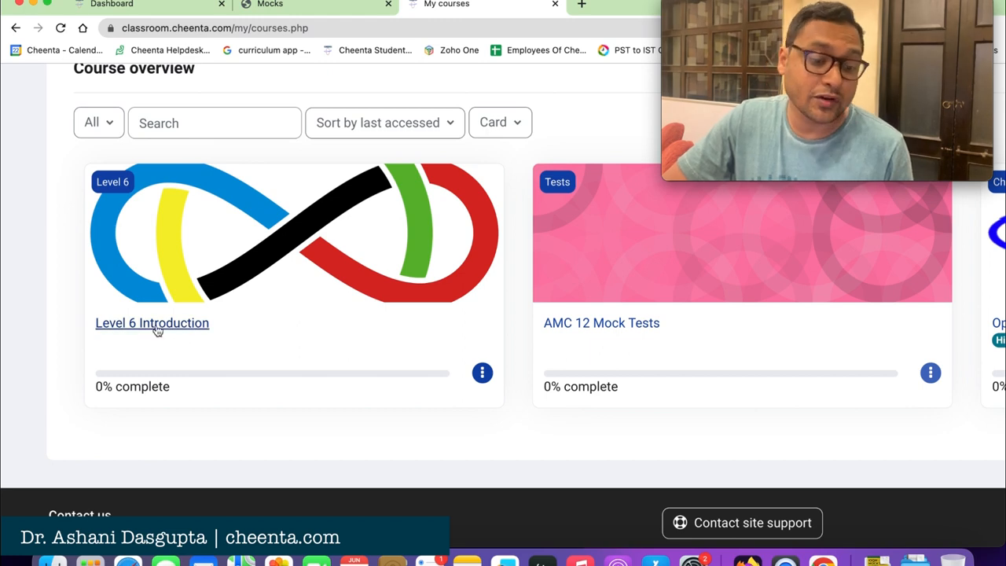
pyautogui.click(151, 323)
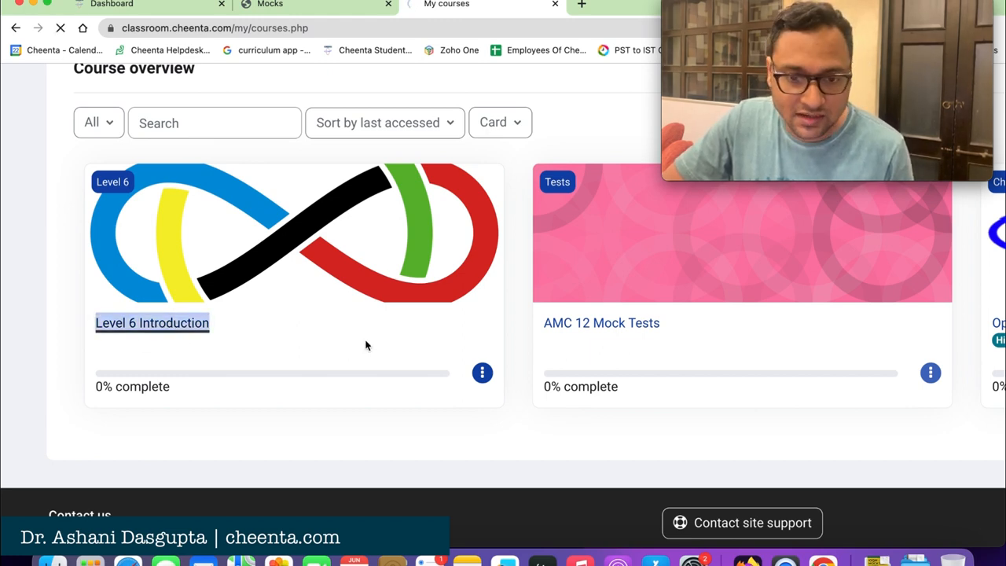
pyautogui.click(151, 323)
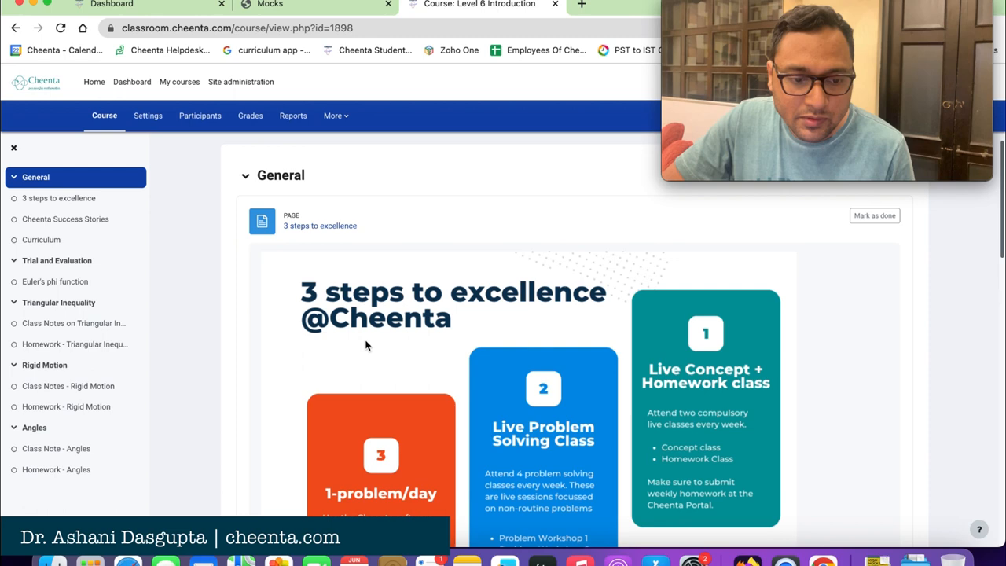
# Jump through the Trial and Evaluation, Rigid Motion and Angles sections via the course index.
pyautogui.click(57, 261)
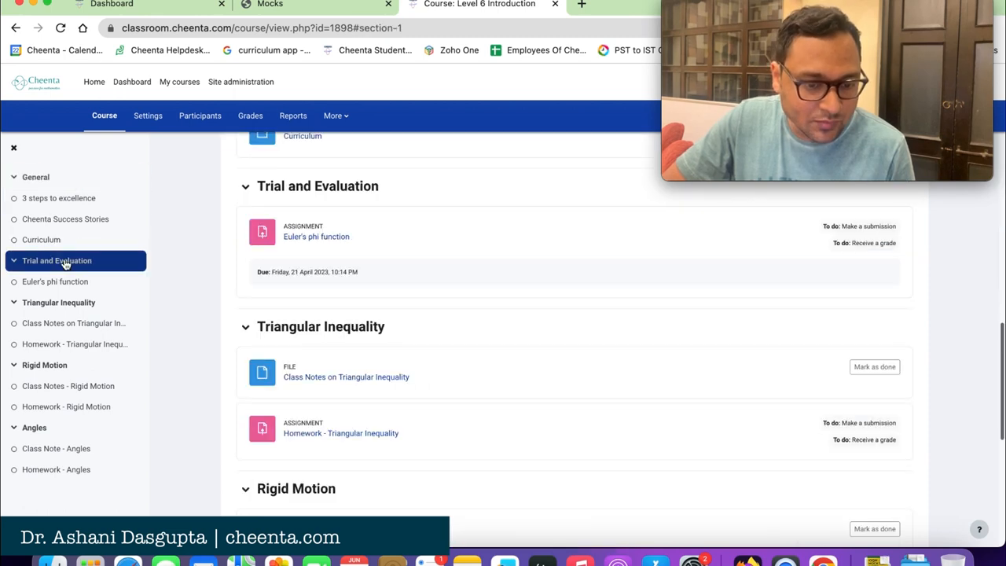
pyautogui.click(58, 302)
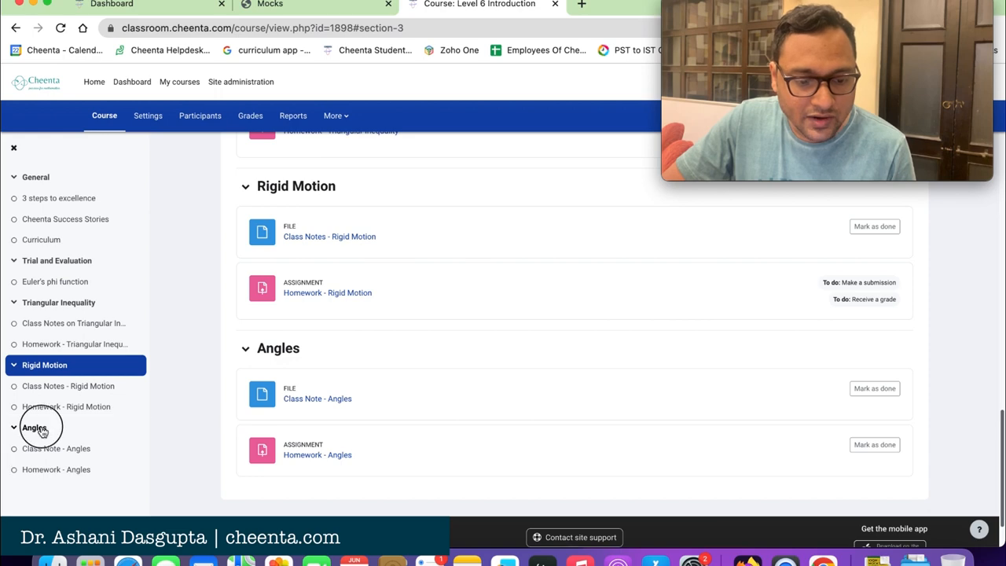
pyautogui.click(35, 428)
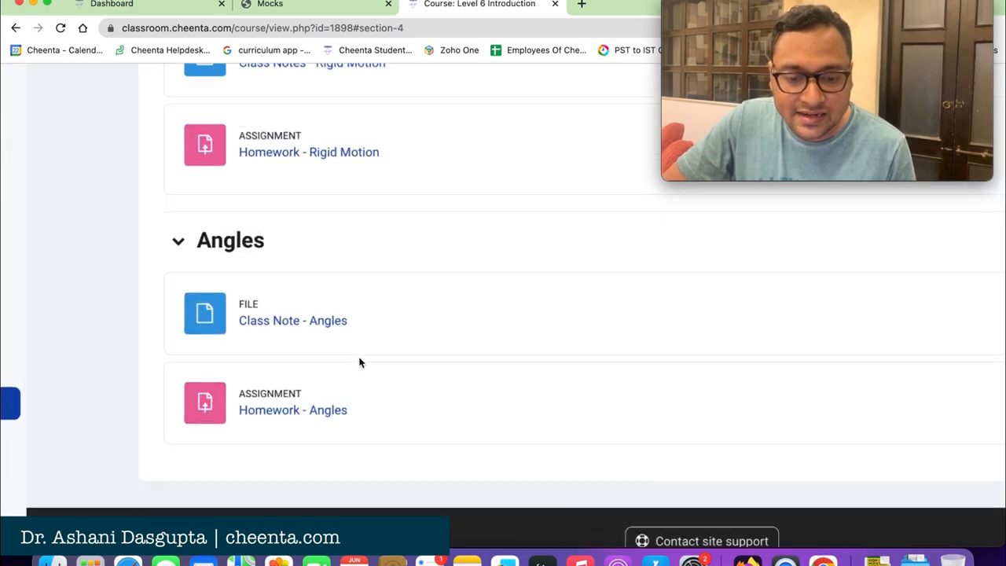
pyautogui.scroll(-3)
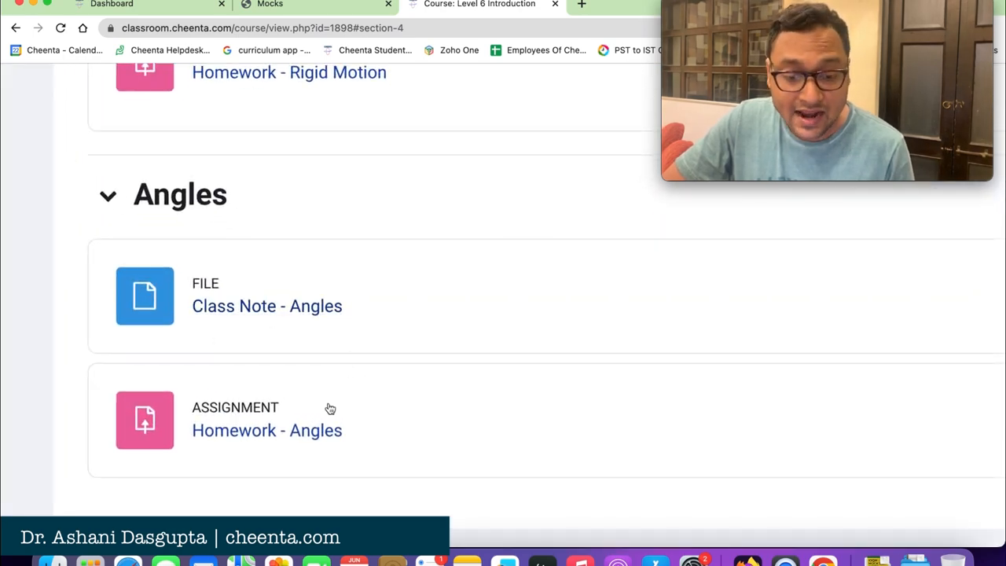
pyautogui.moveTo(376, 415)
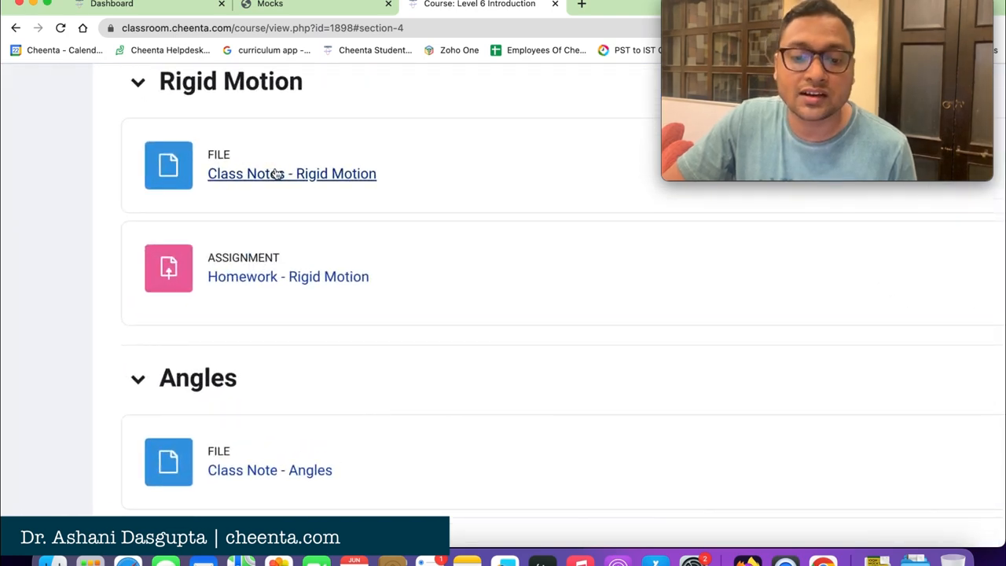
# Open the Rigid Motion student notes PDF enlarged and start reading through it.
pyautogui.click(292, 173)
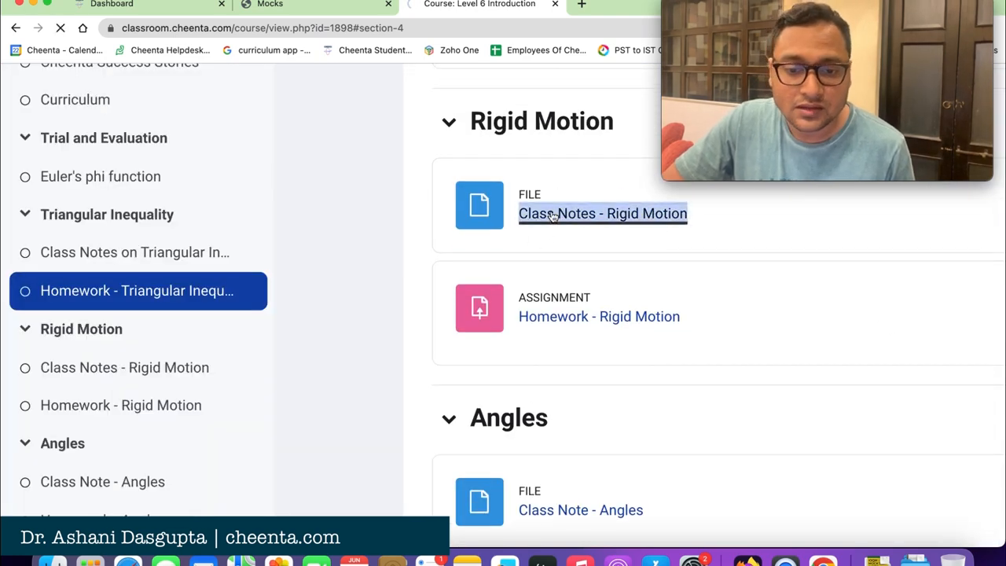
pyautogui.click(603, 213)
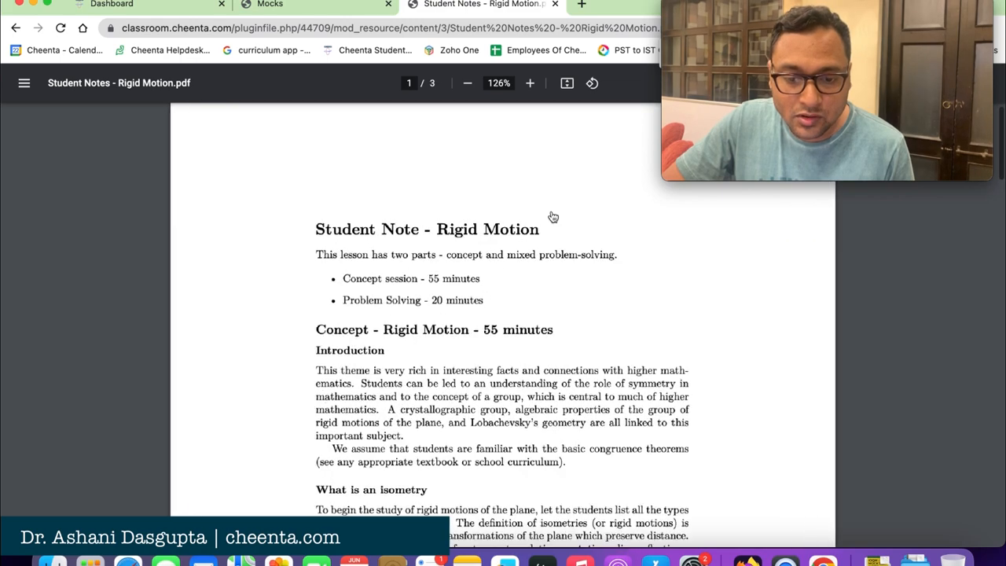
pyautogui.click(529, 82)
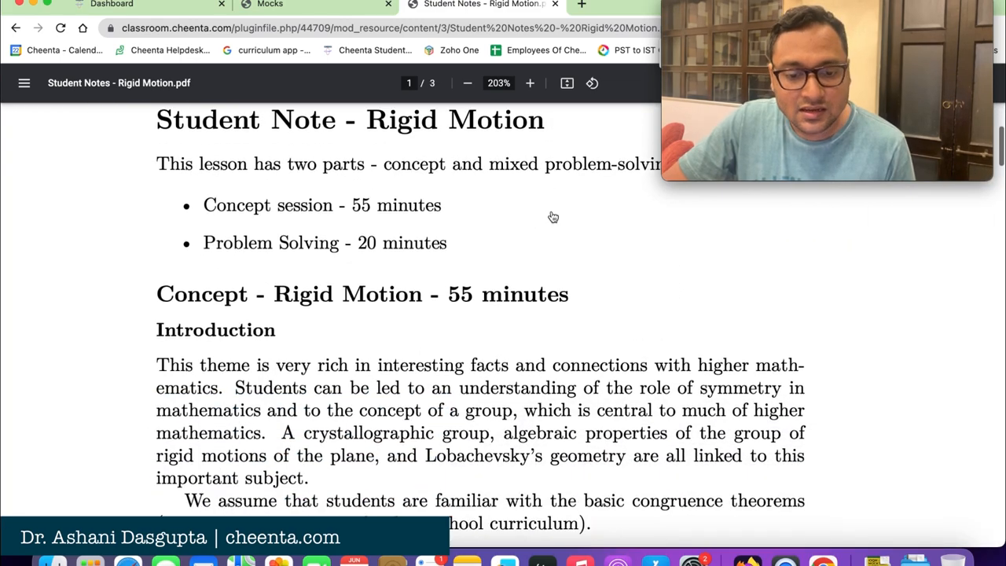
pyautogui.scroll(-3)
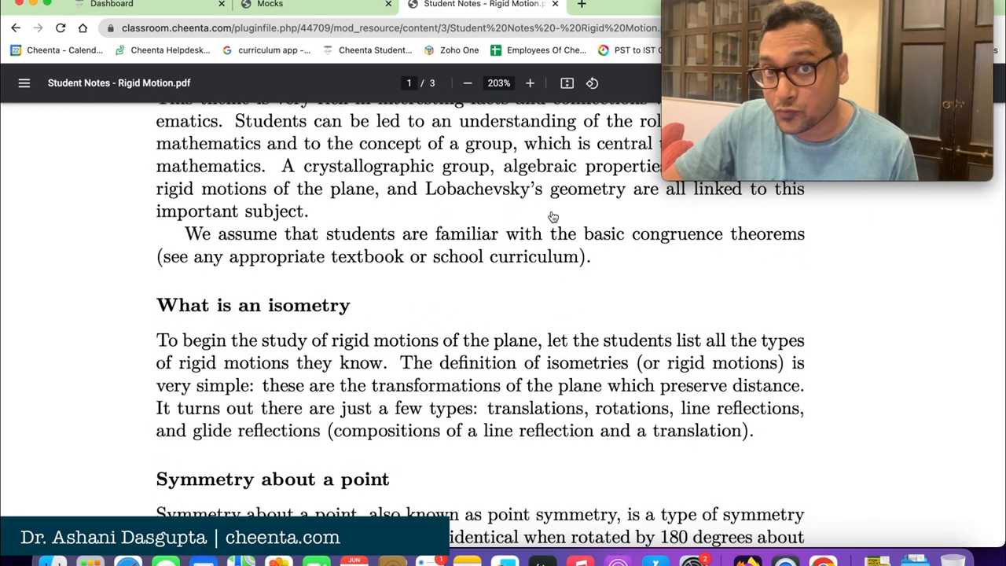
pyautogui.scroll(-3)
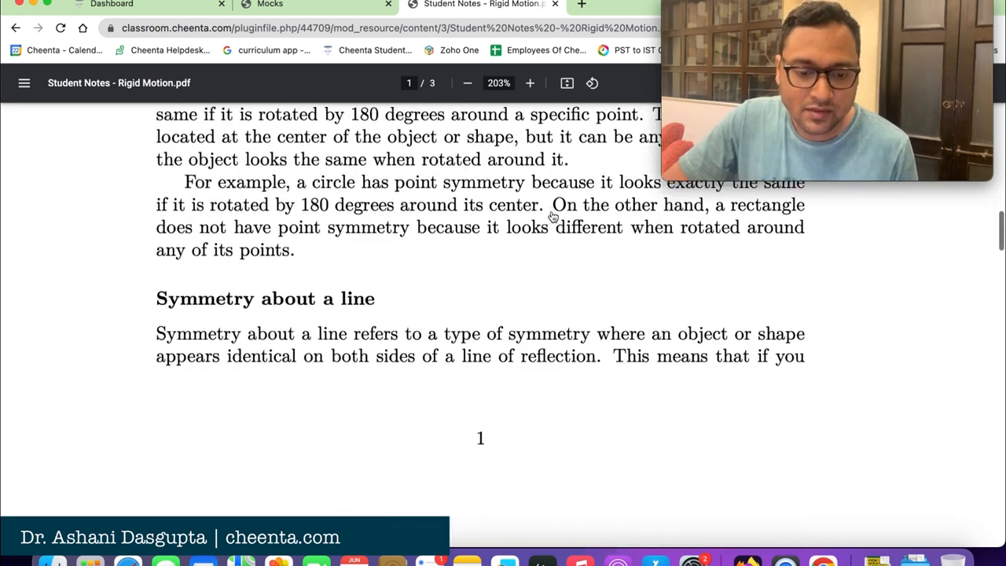
# Scroll the Rigid Motion notes down to Problem 1.
pyautogui.scroll(-3)
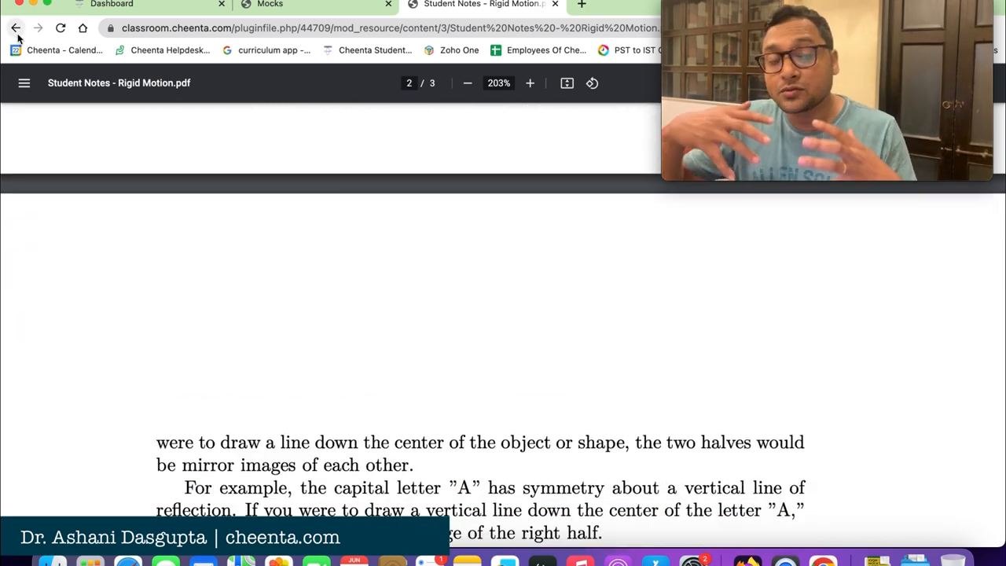
pyautogui.moveTo(16, 28)
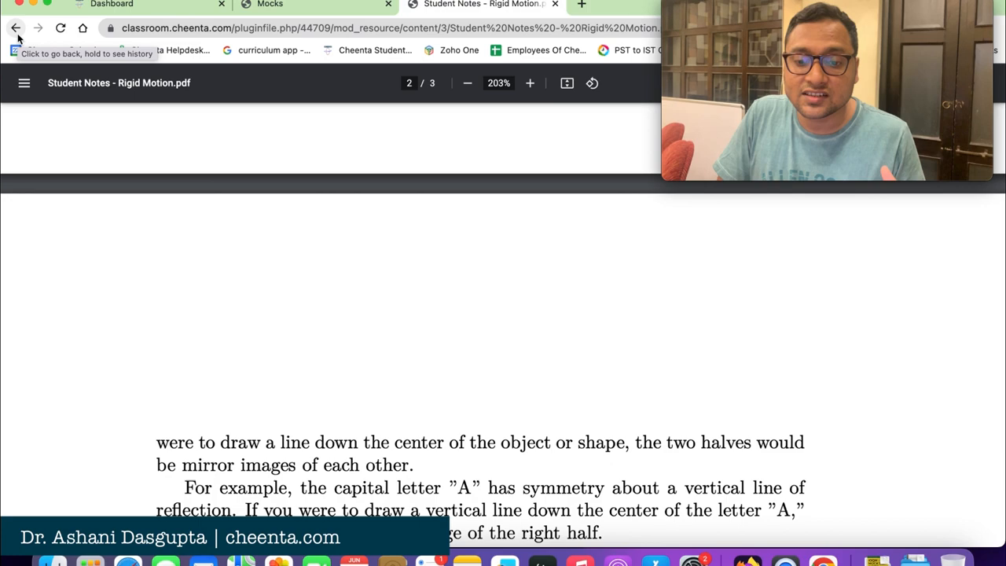
pyautogui.scroll(-3)
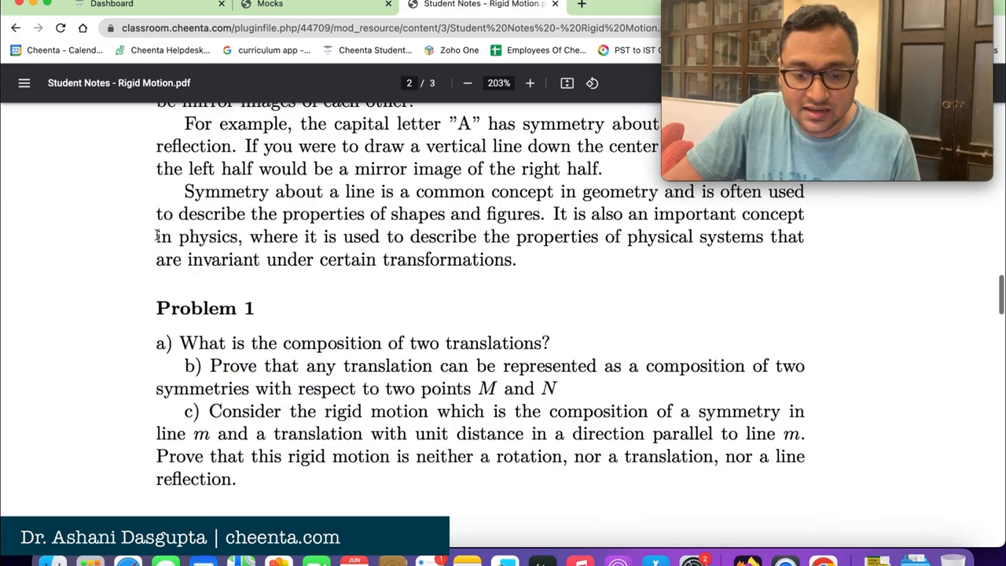
pyautogui.scroll(-3)
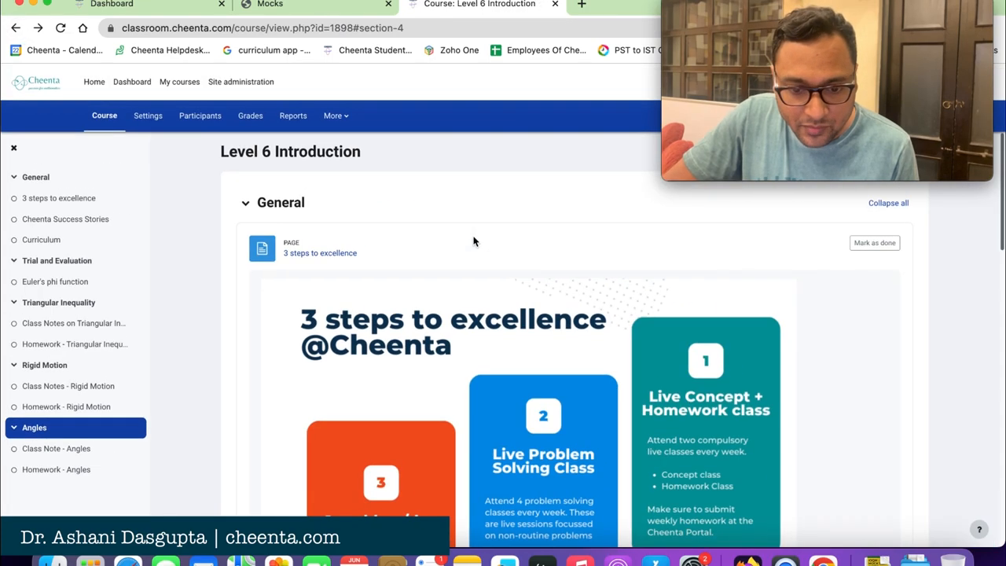
# Open the Cheenta Success Stories page from the course sidebar in a new tab.
pyautogui.scroll(-3)
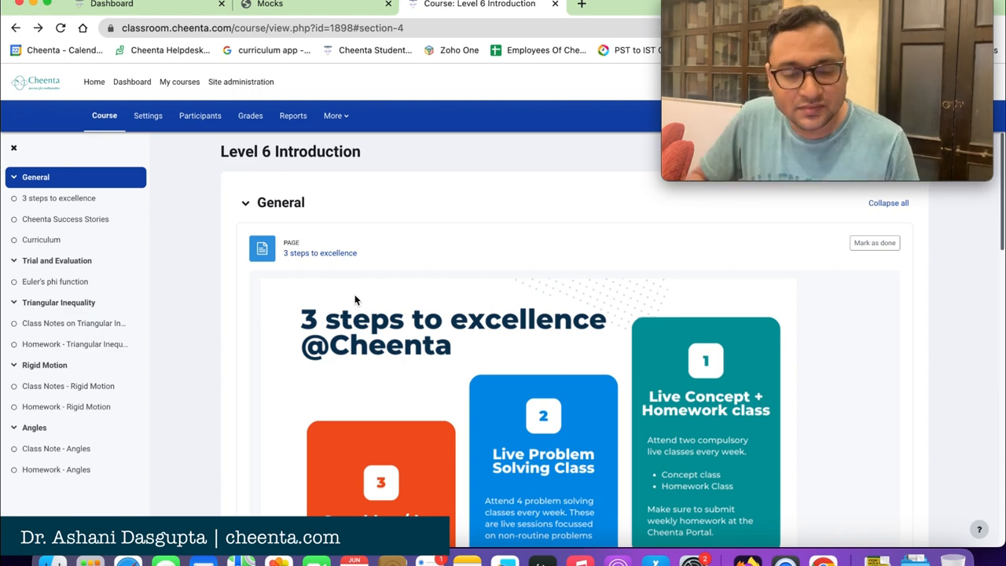
pyautogui.click(271, 4)
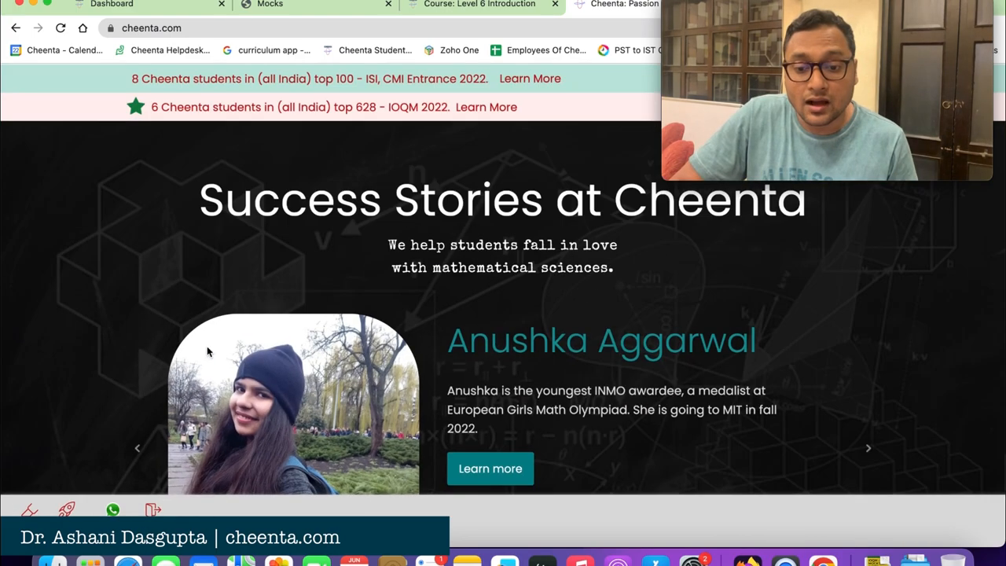
# Browse the success stories, return to the Level 6 course tab, then show the Mocks flyer.
pyautogui.scroll(-3)
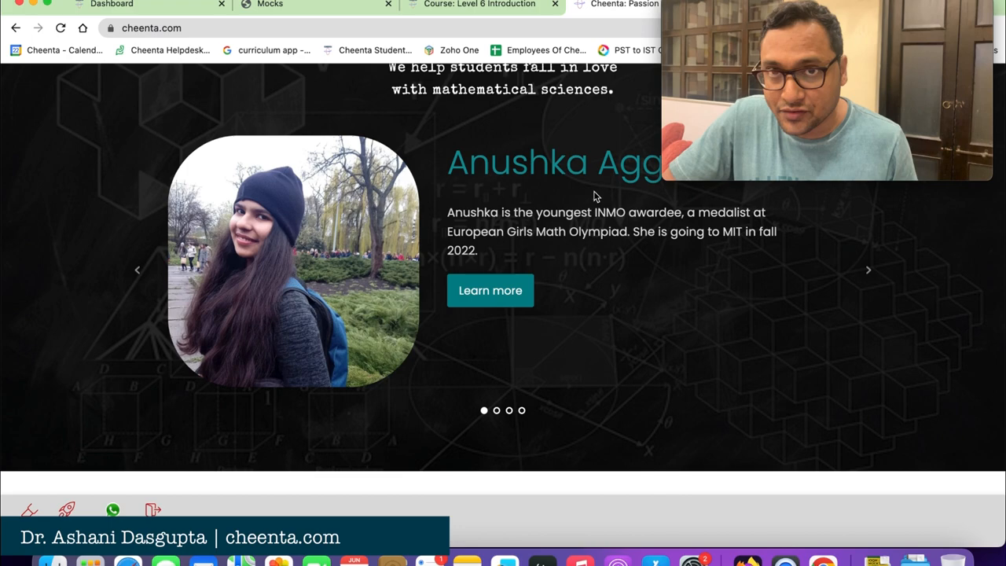
pyautogui.click(479, 3)
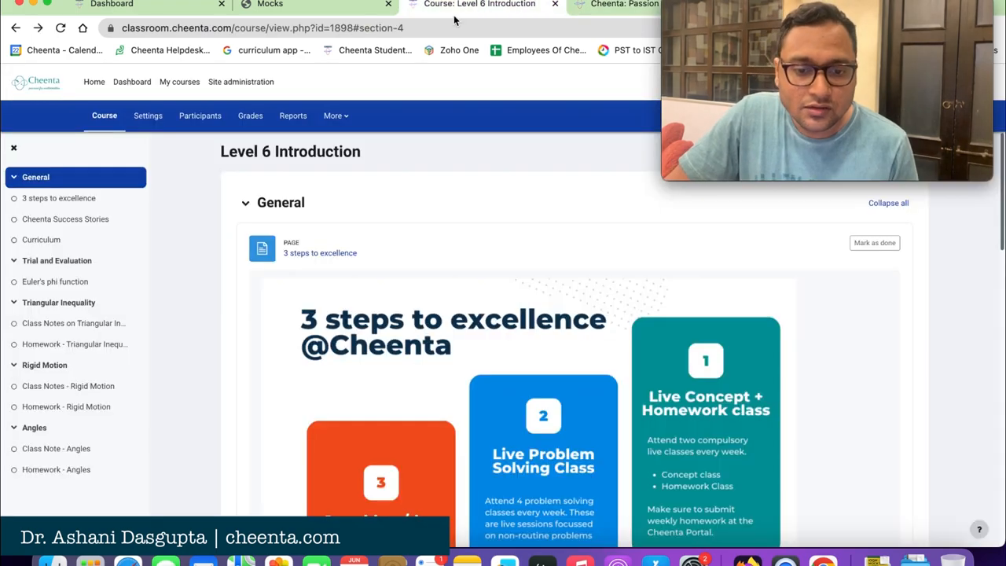
pyautogui.click(271, 5)
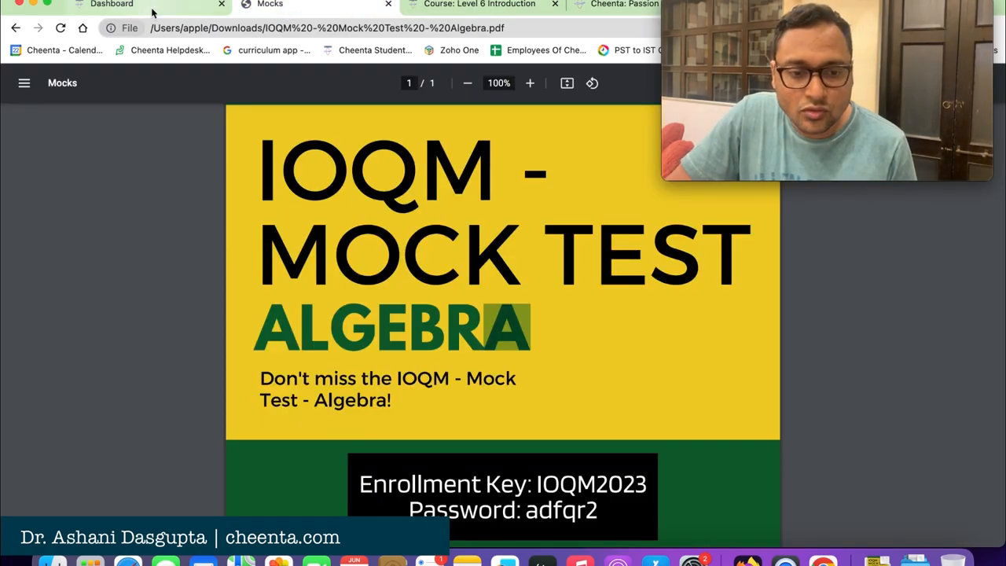
# Open the IOQM Mock Test Algebra quiz from the flyer's 'Take the test now!' link and magnify the flyer.
pyautogui.click(112, 5)
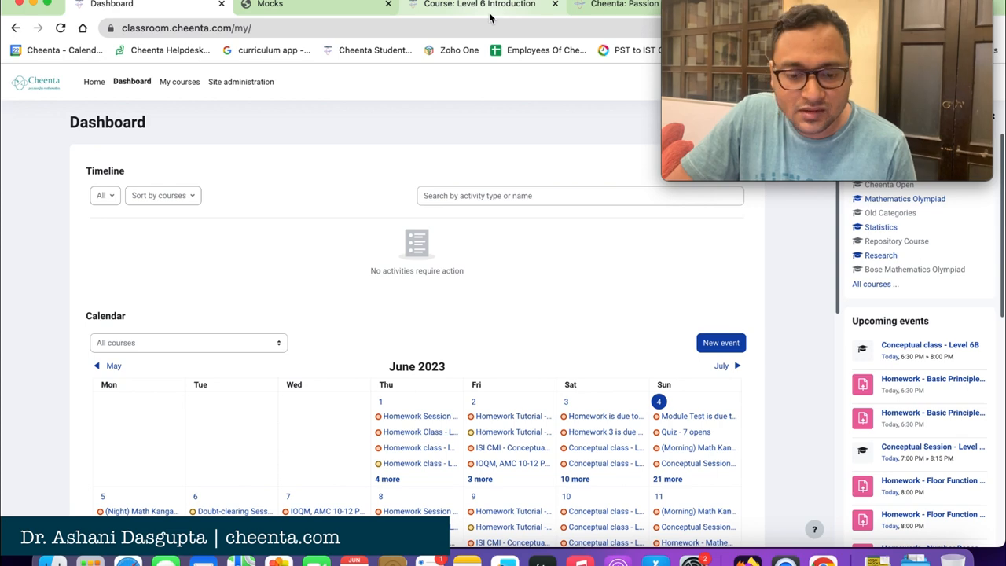
pyautogui.click(311, 4)
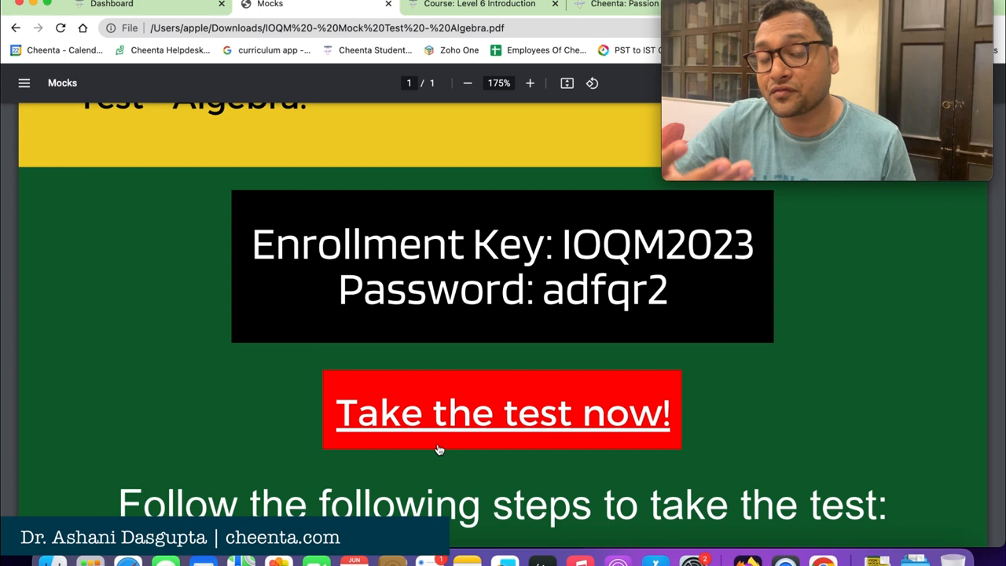
pyautogui.scroll(-3)
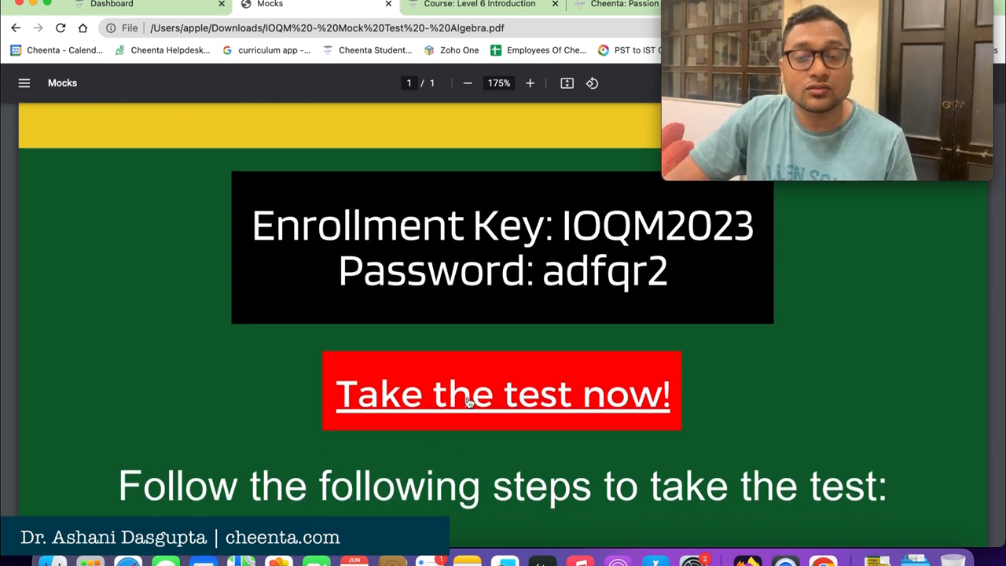
pyautogui.click(503, 393)
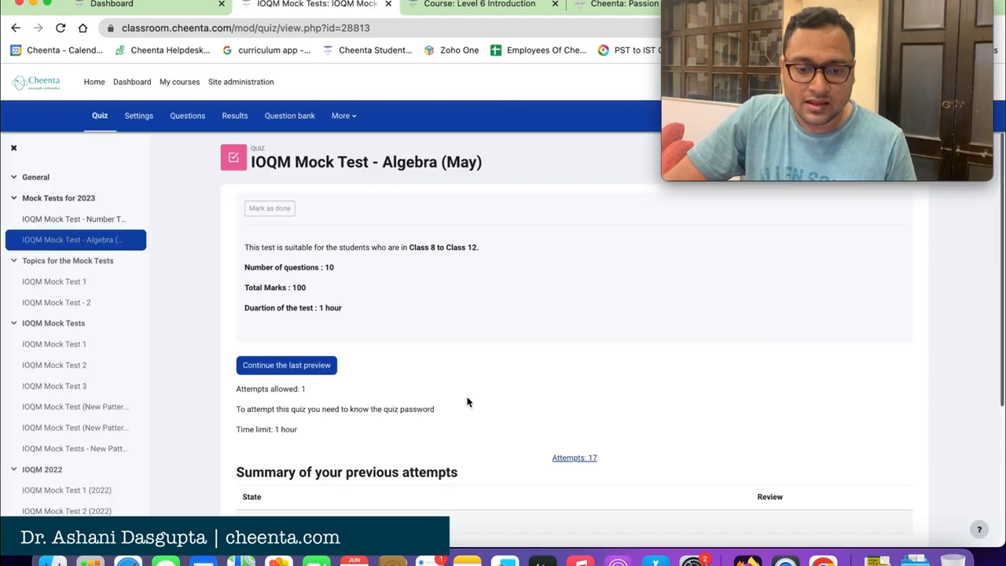
pyautogui.moveTo(378, 220)
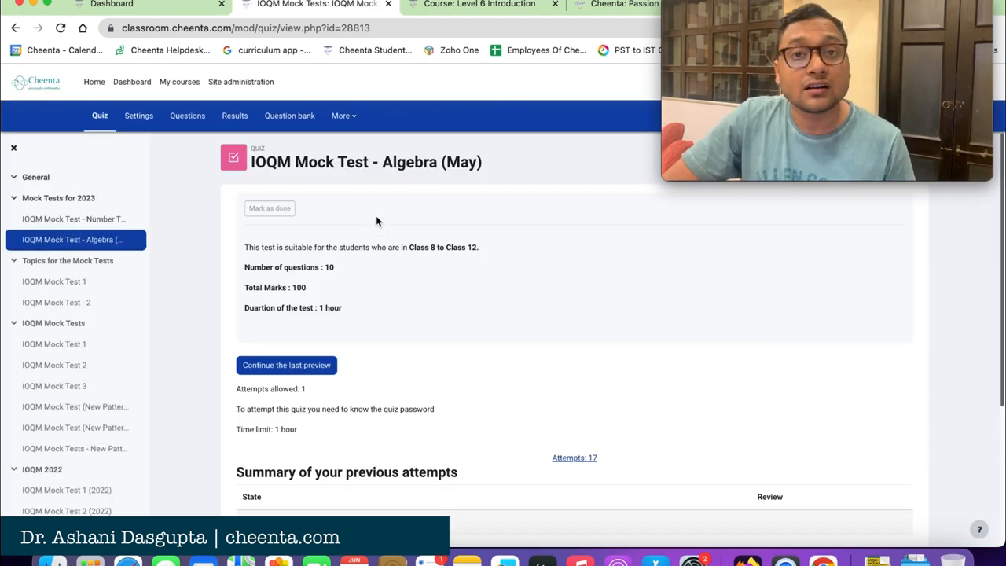
pyautogui.moveTo(367, 239)
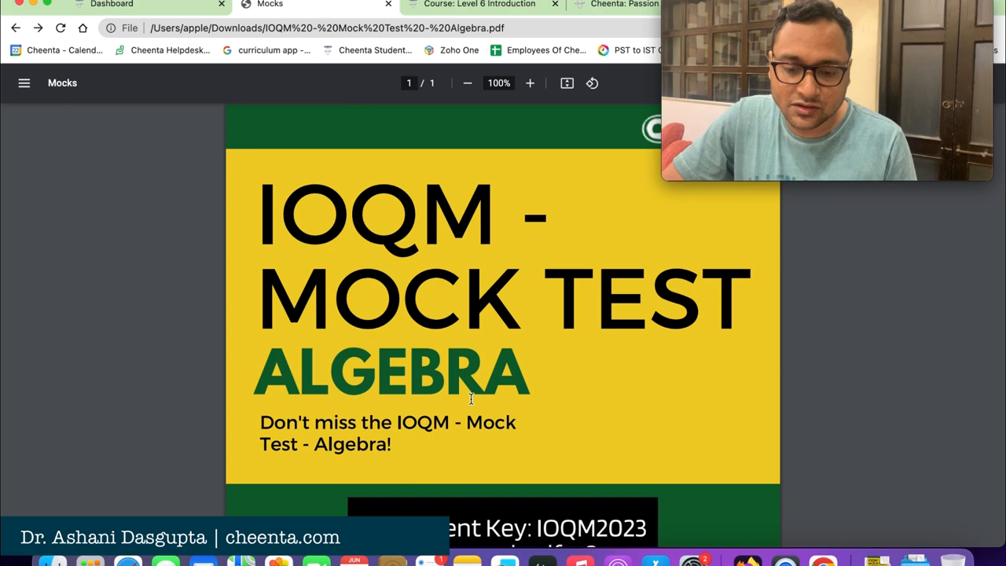
pyautogui.click(529, 82)
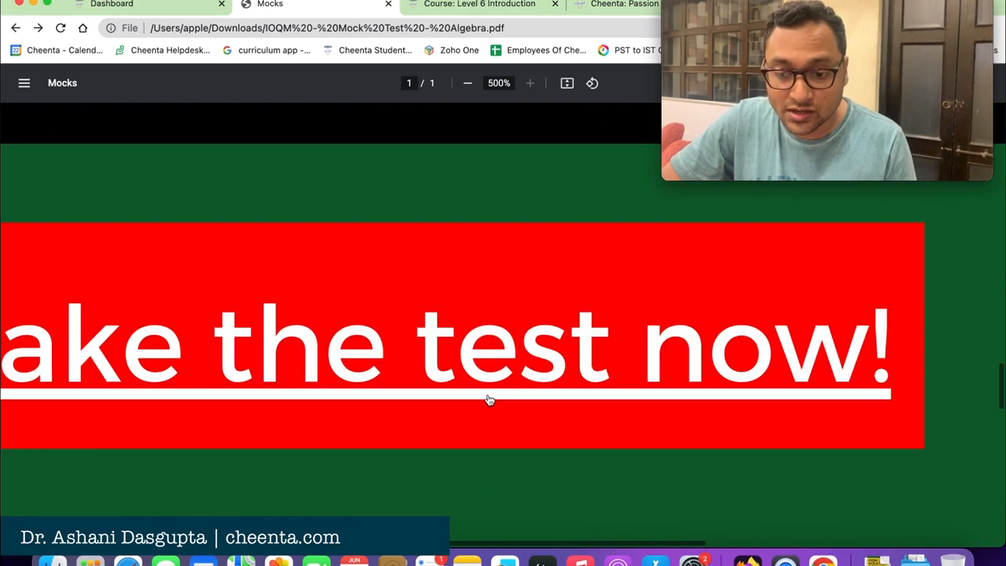
pyautogui.scroll(-3)
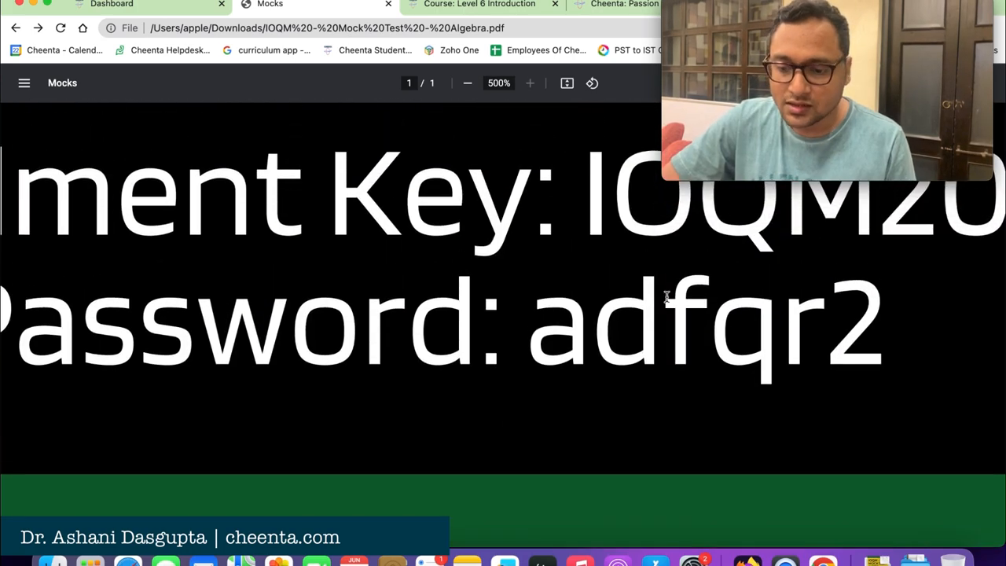
pyautogui.click(467, 82)
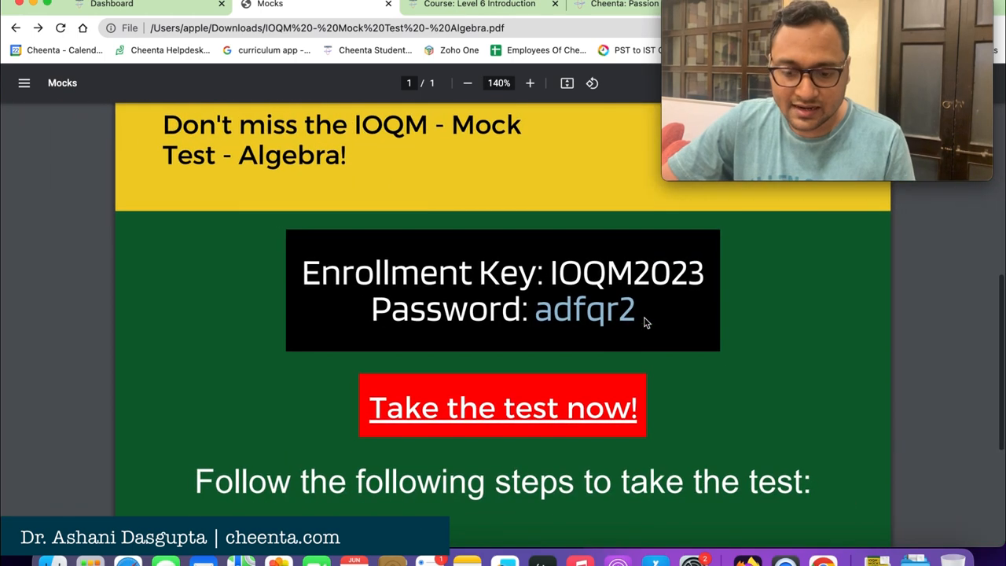
pyautogui.click(503, 407)
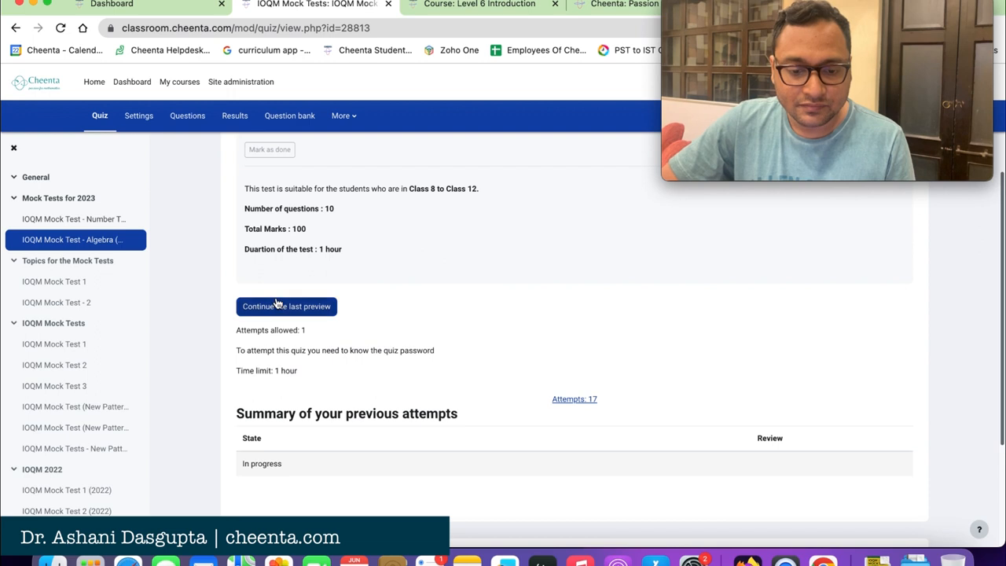
# Continue the last preview of the Algebra quiz and select question 1 about sequences A and B.
pyautogui.click(286, 305)
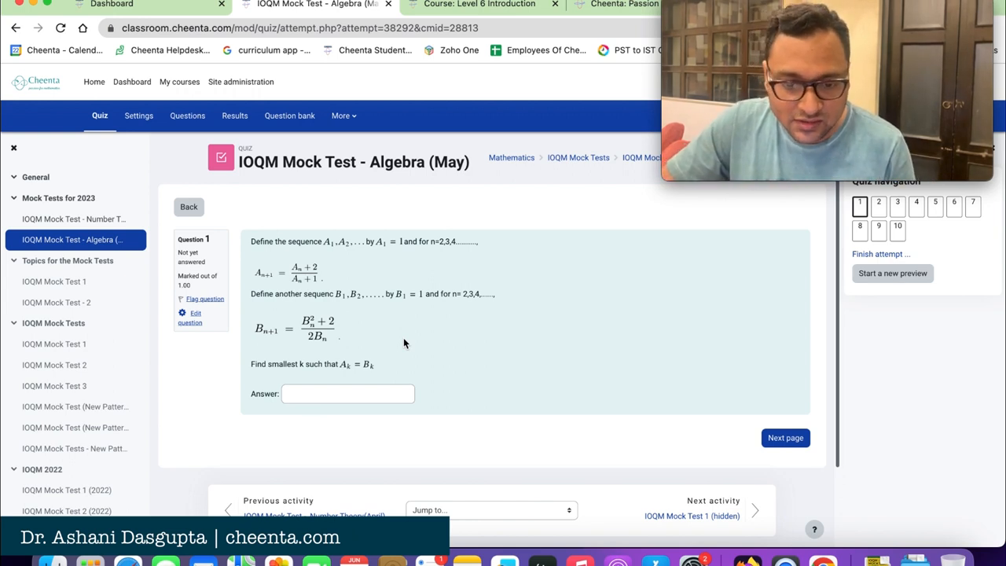
pyautogui.moveTo(251, 242); pyautogui.dragTo(330, 338)
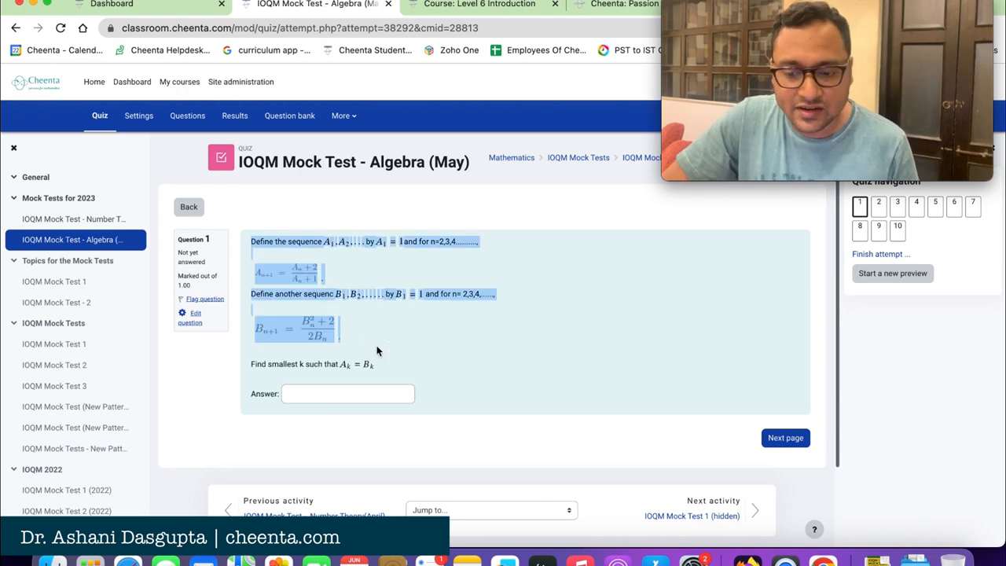